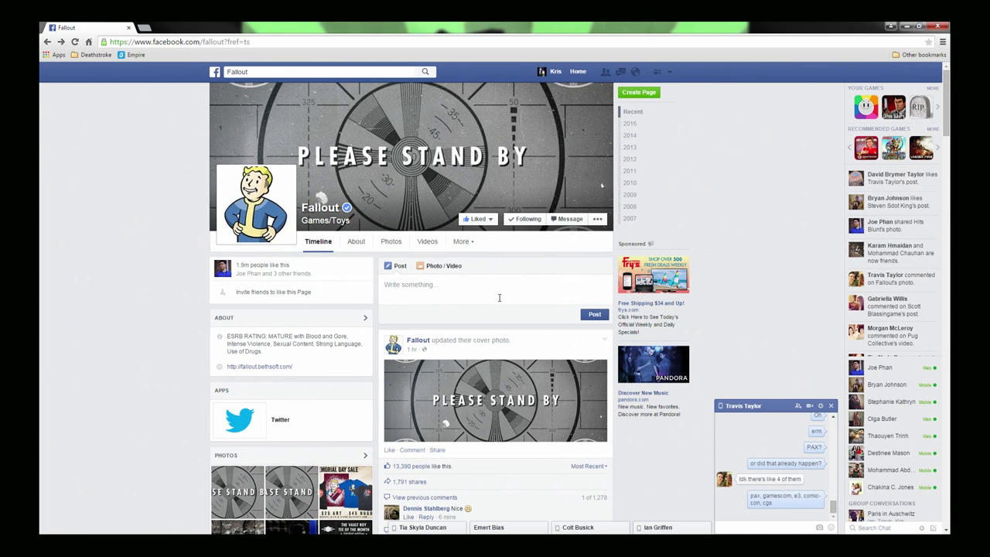
scroll("down", 3)
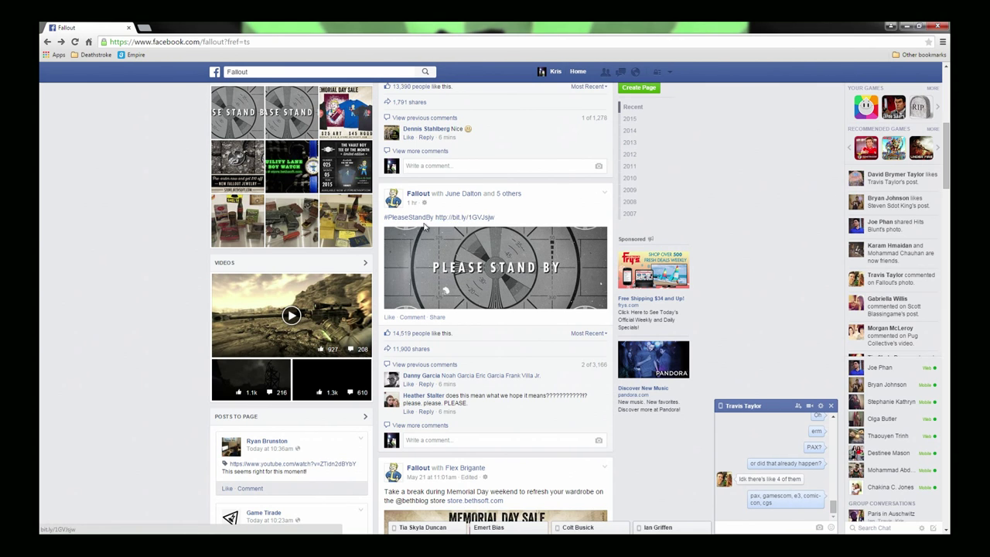
mouse_move(430, 206)
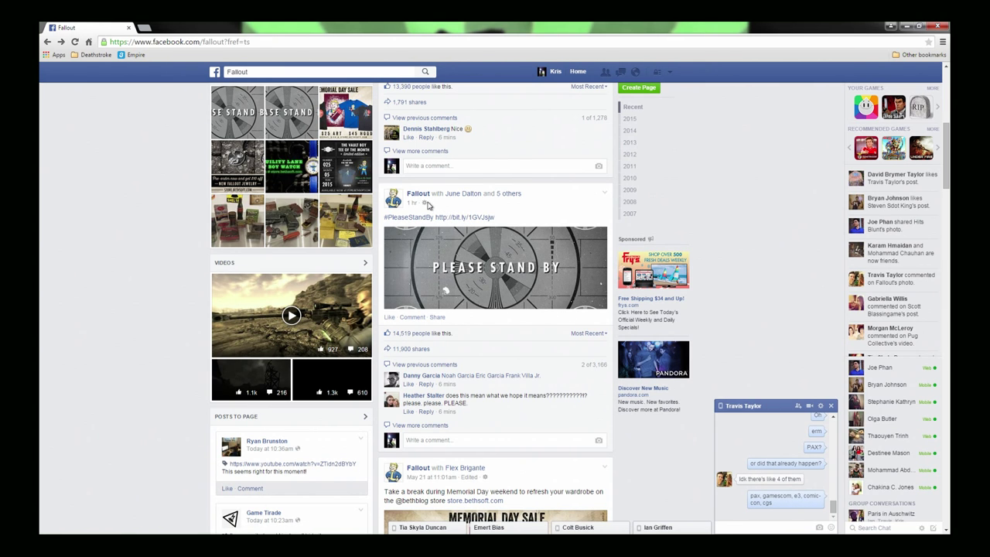
mouse_move(421, 220)
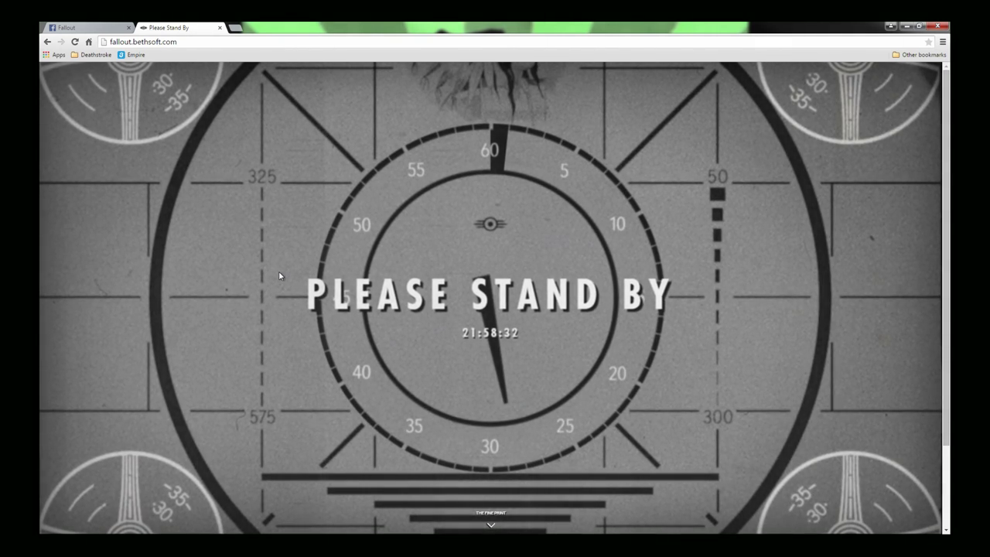
mouse_move(282, 467)
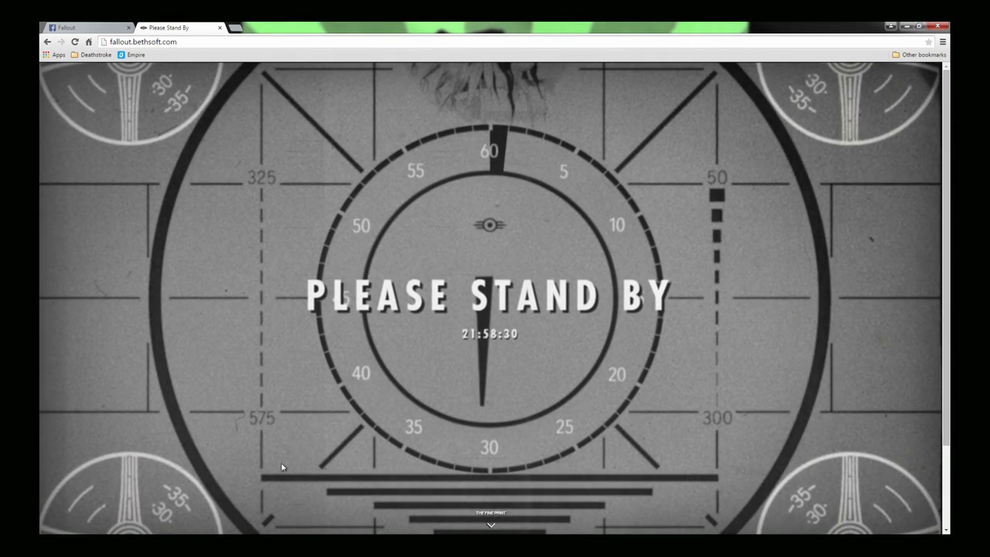